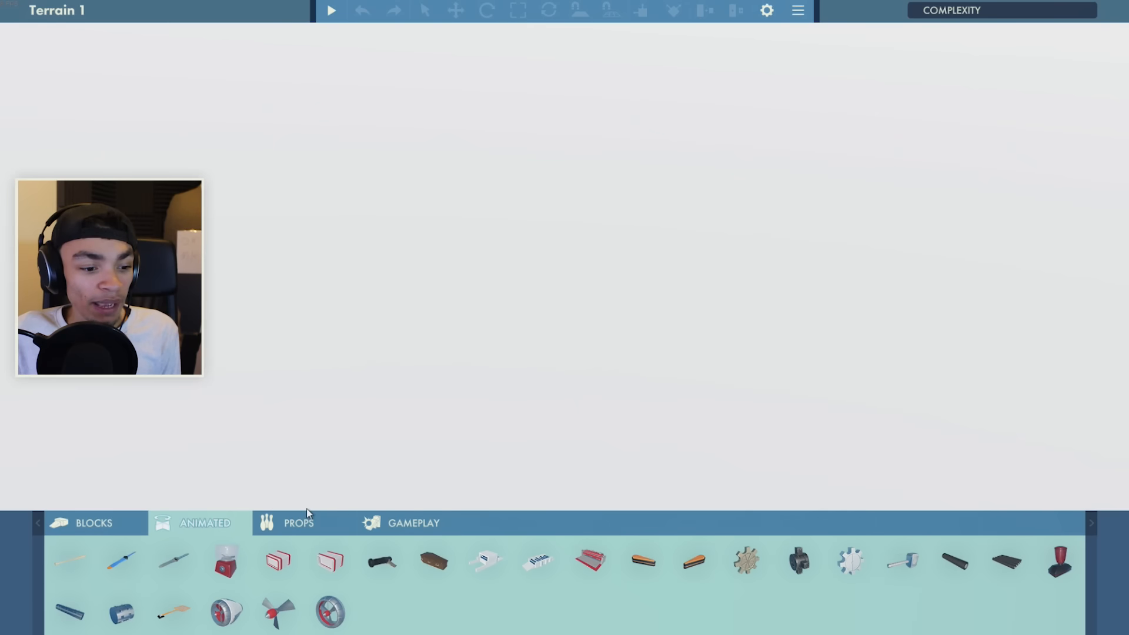
Browse the Props category in the bottom object bar.
{"action": "left_click", "coordinate": [413, 522]}
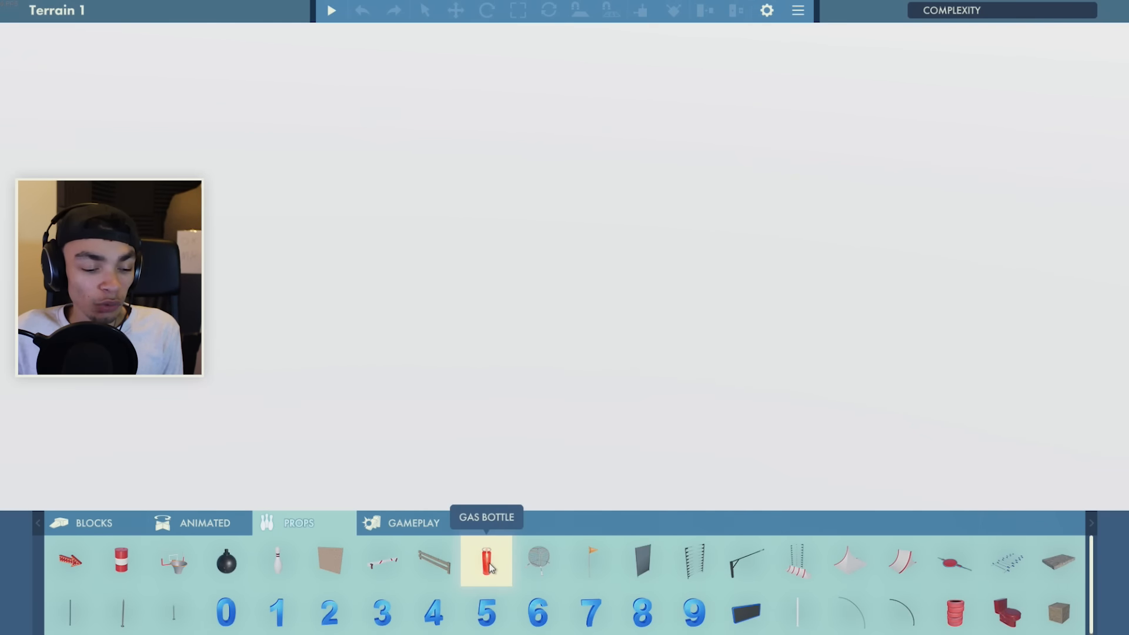
{"action": "mouse_move", "coordinate": [382, 564]}
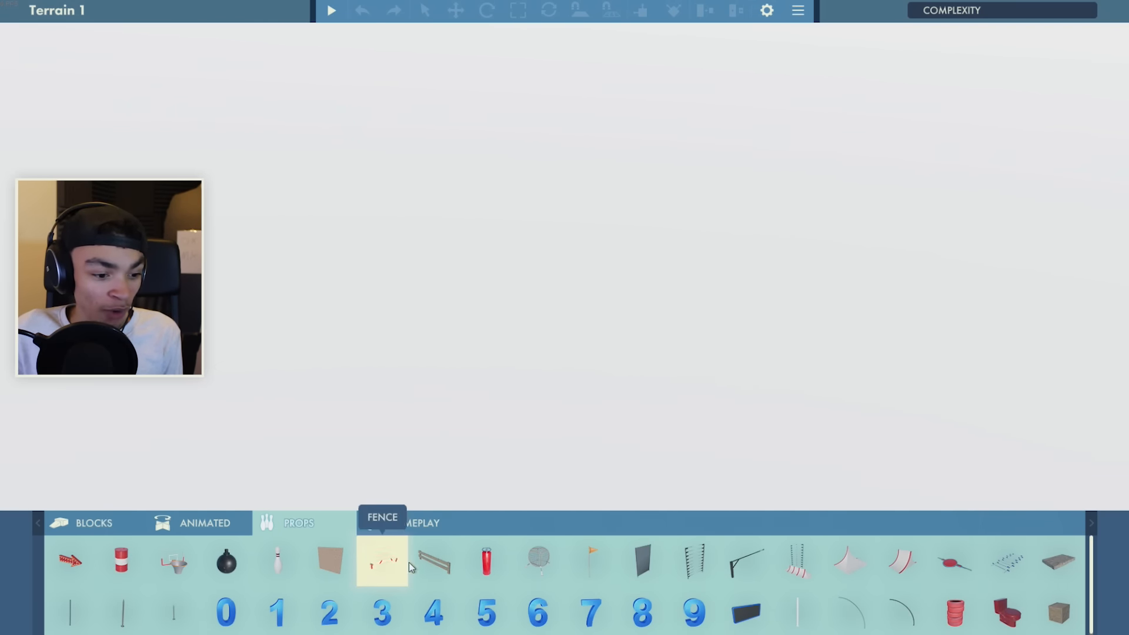
{"action": "mouse_move", "coordinate": [173, 564]}
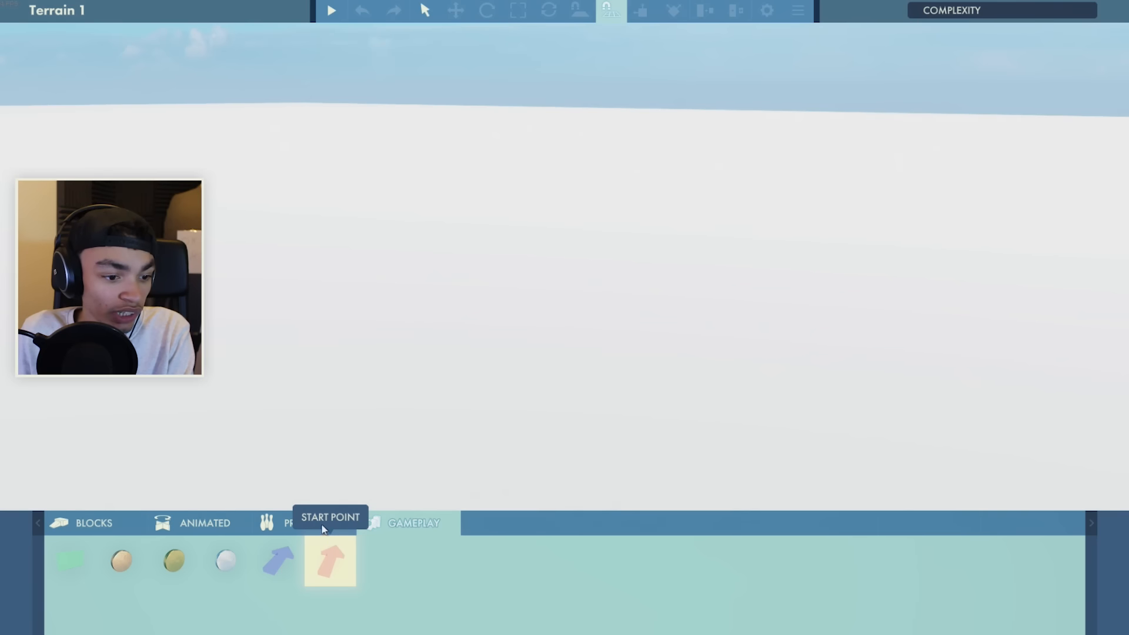
Place a Start Point on the terrain and look over the Animated objects and toolbar tools.
{"action": "left_click", "coordinate": [330, 561]}
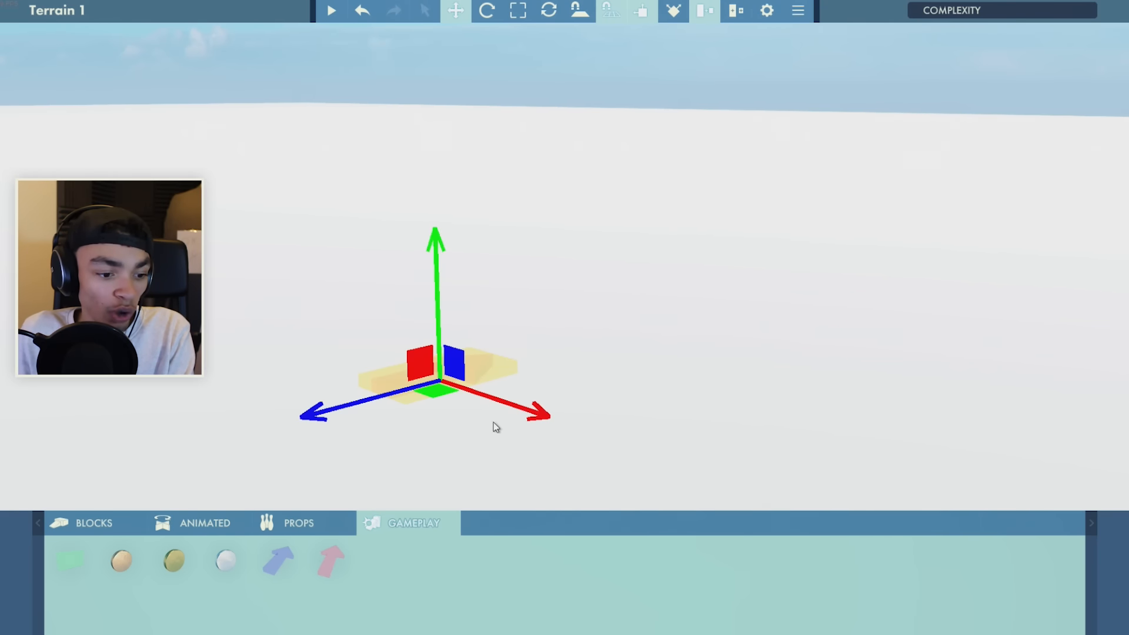
{"action": "left_click", "coordinate": [93, 522]}
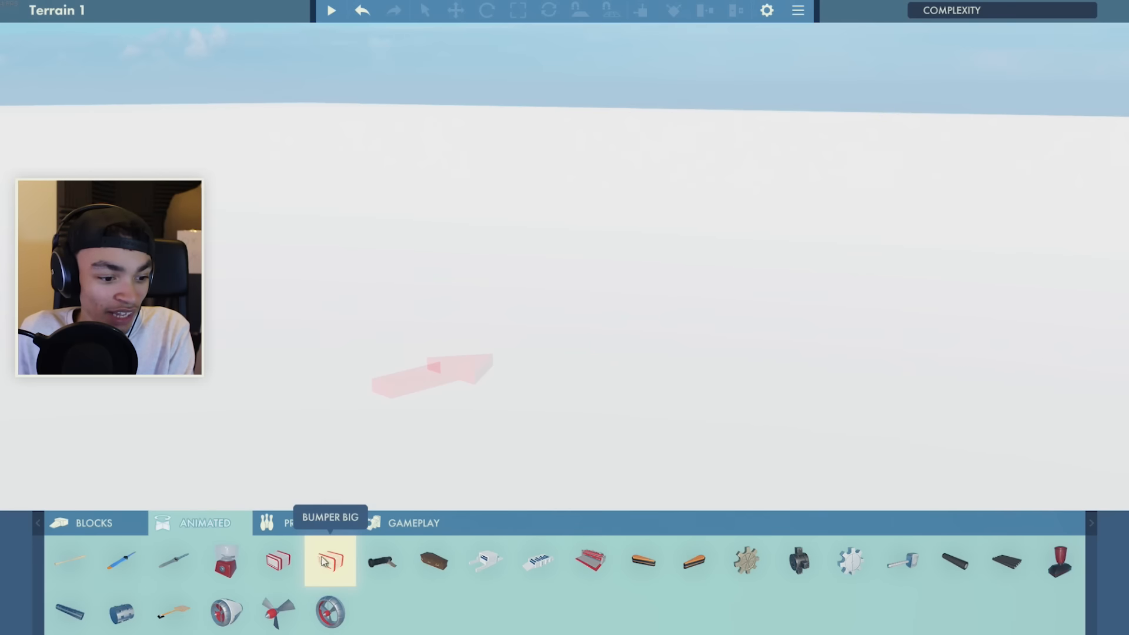
{"action": "mouse_move", "coordinate": [434, 561]}
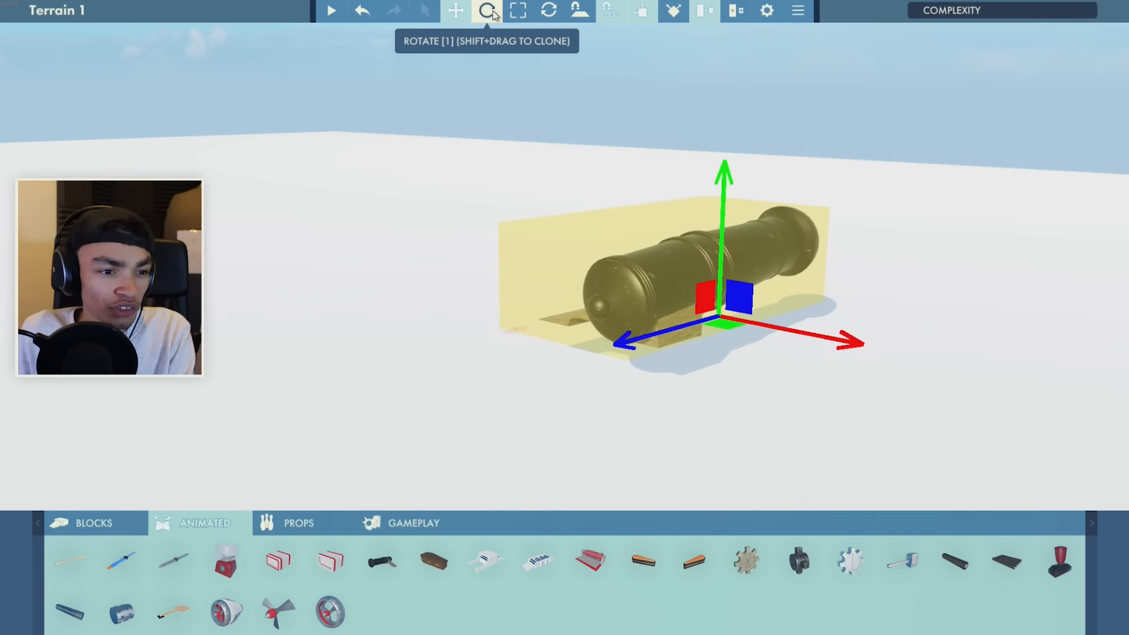
{"action": "mouse_move", "coordinate": [580, 11]}
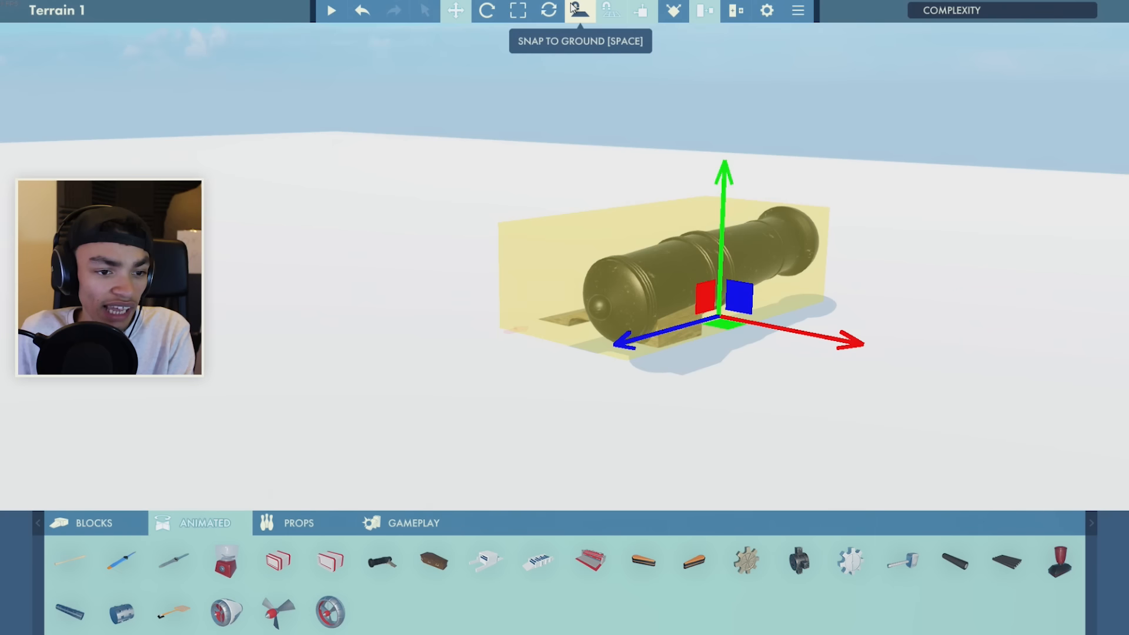
{"action": "mouse_move", "coordinate": [673, 11]}
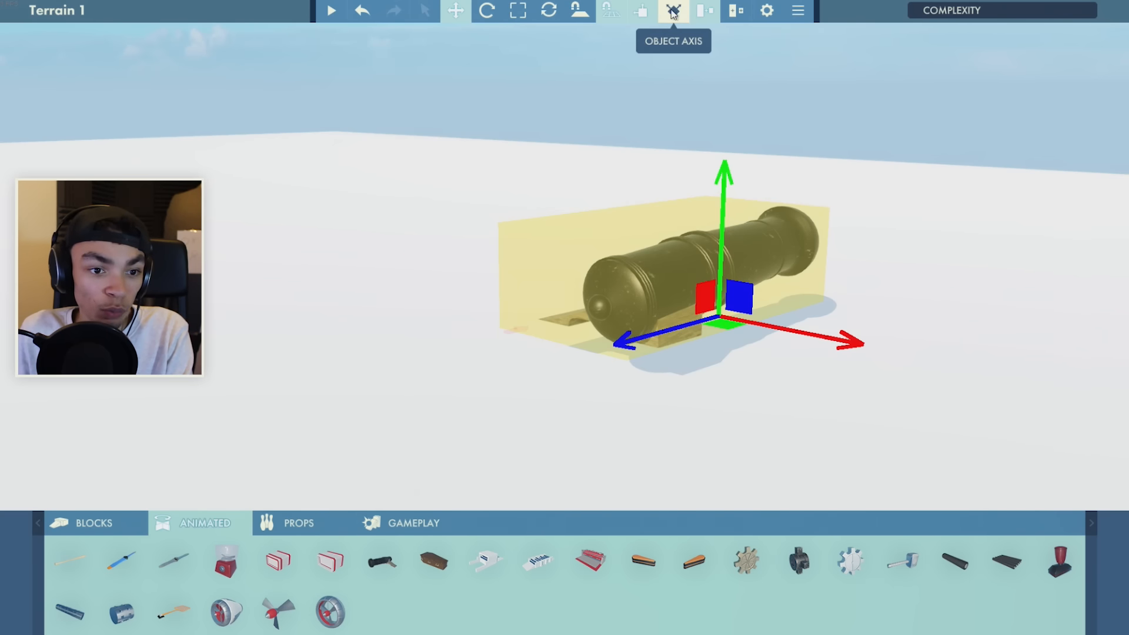
{"action": "mouse_move", "coordinate": [766, 11]}
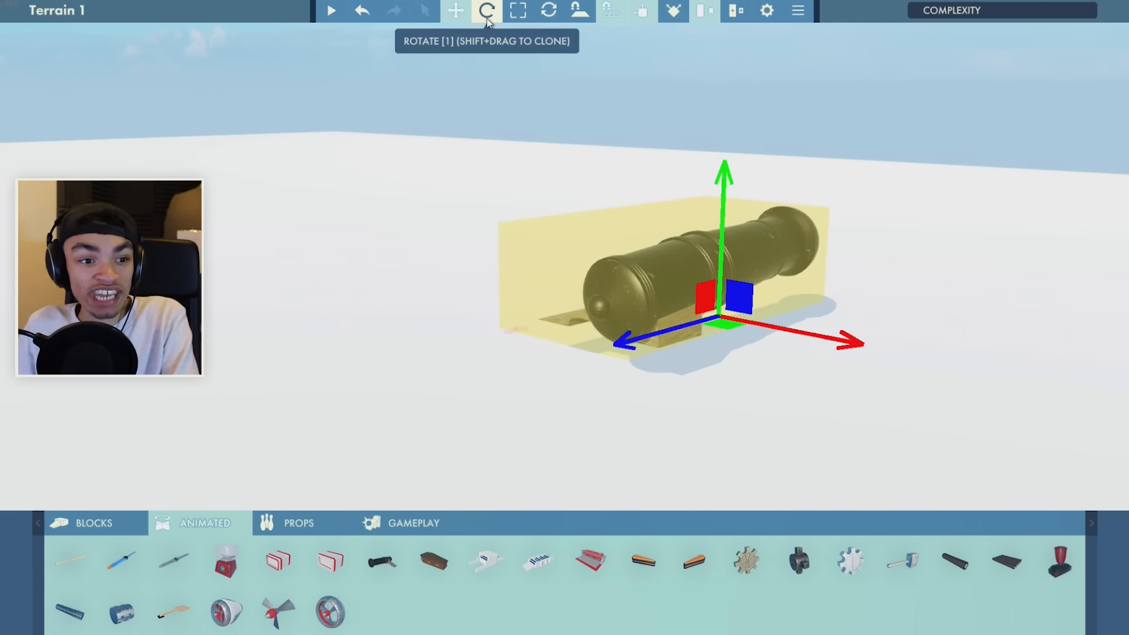
{"action": "left_click", "coordinate": [486, 11]}
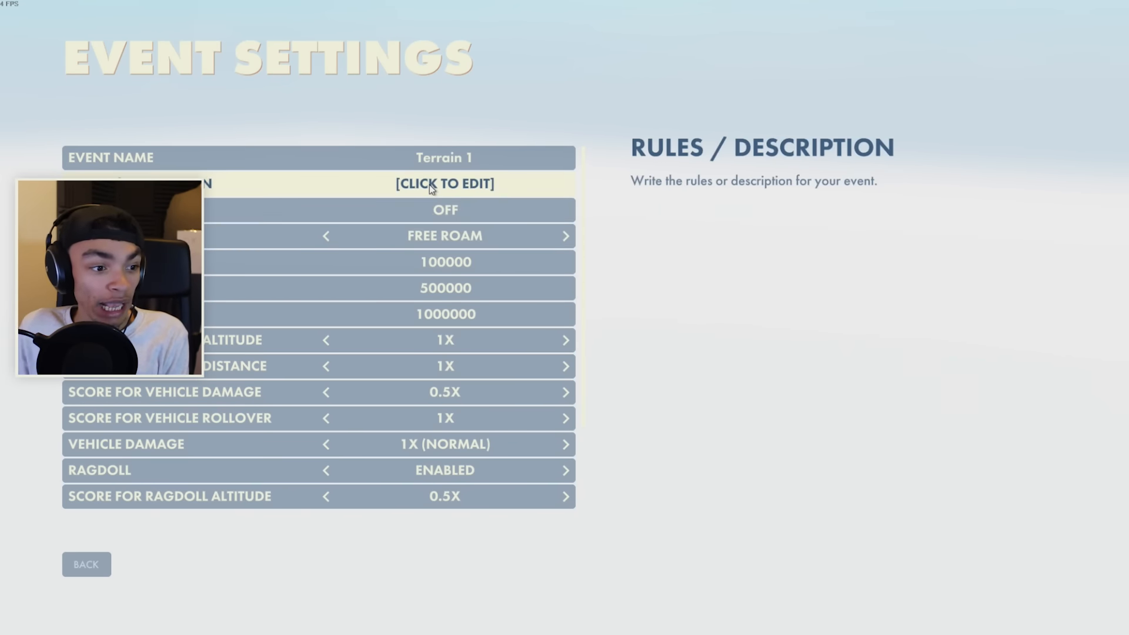
{"action": "mouse_move", "coordinate": [585, 377]}
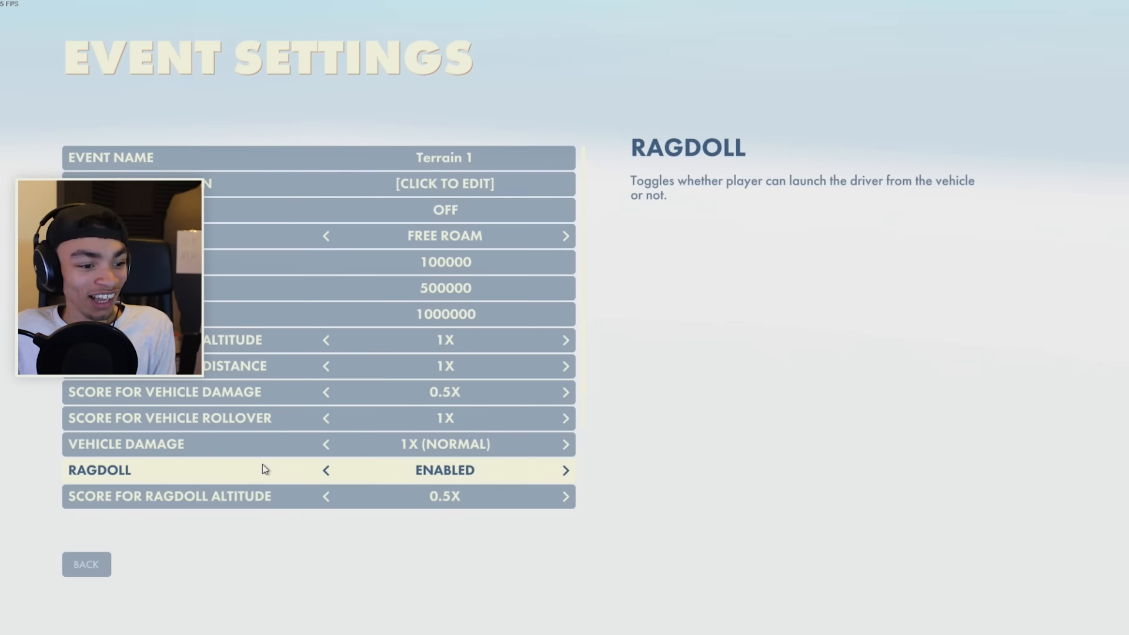
Look over the Event Settings for Terrain 1 — scoring, vehicle damage and ragdoll — and return to the level.
{"action": "left_click", "coordinate": [85, 563]}
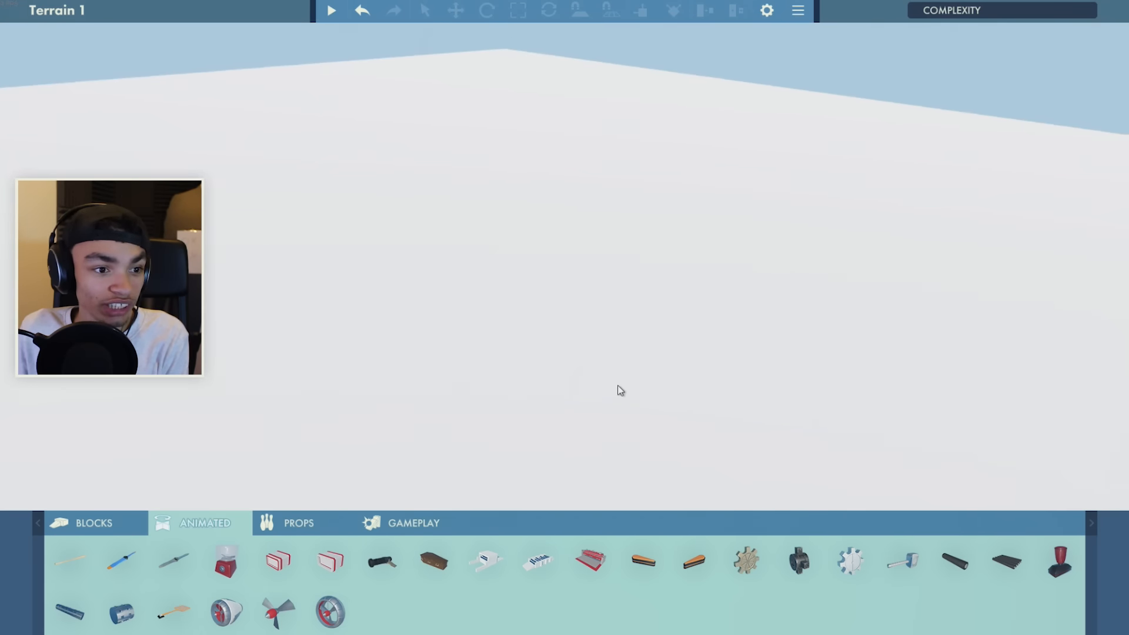
Place Gas Bottle and Bomb props in a cluster just ahead of the start point.
{"action": "left_click", "coordinate": [298, 523]}
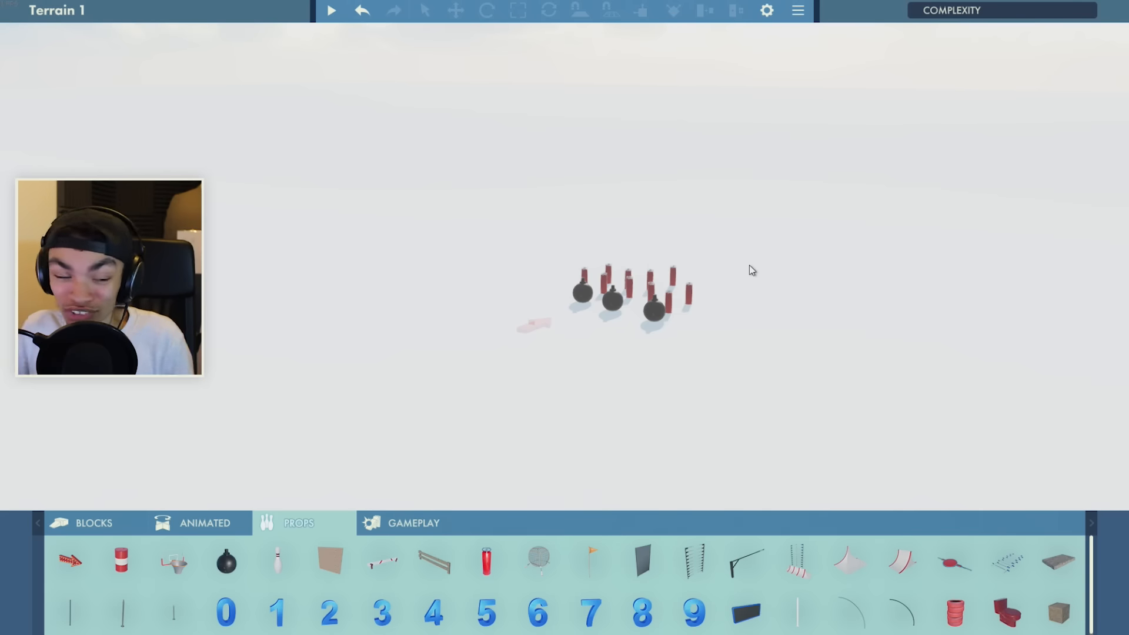
{"action": "mouse_move", "coordinate": [538, 561]}
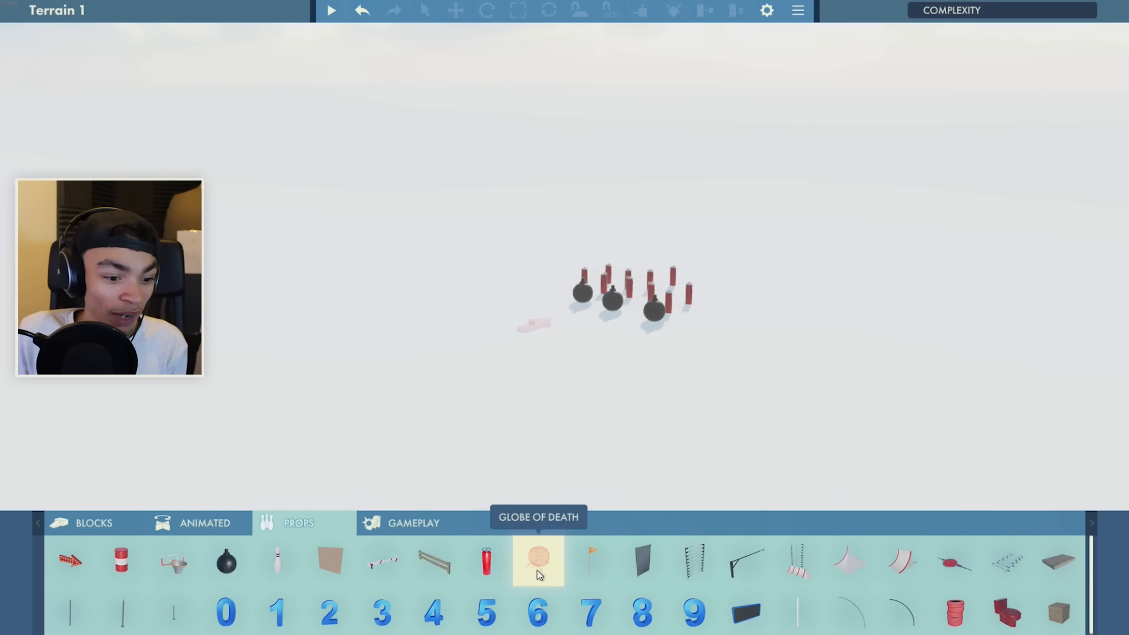
Place a second Turbine Part beside the first and rotate it to a new angle.
{"action": "left_click", "coordinate": [538, 560]}
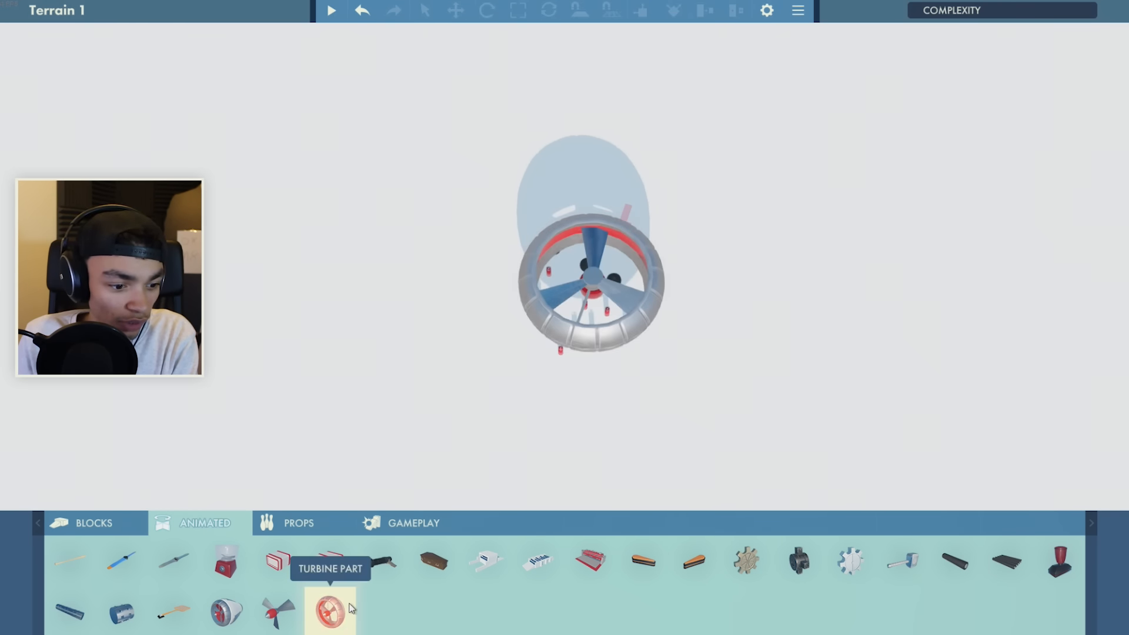
{"action": "left_click", "coordinate": [330, 612]}
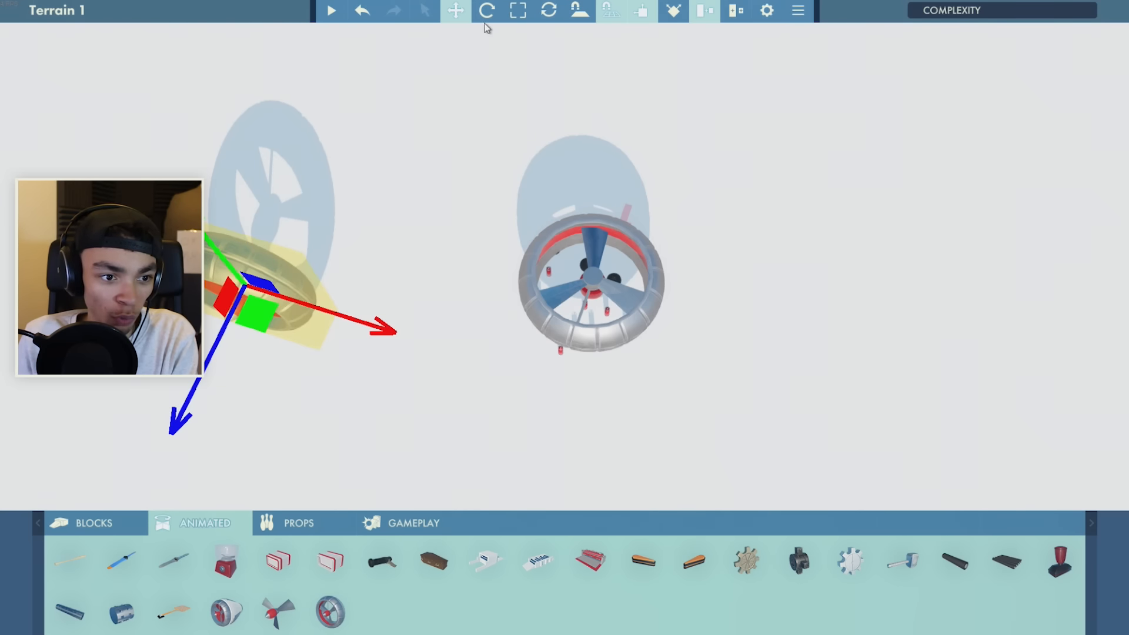
{"action": "left_click", "coordinate": [486, 11]}
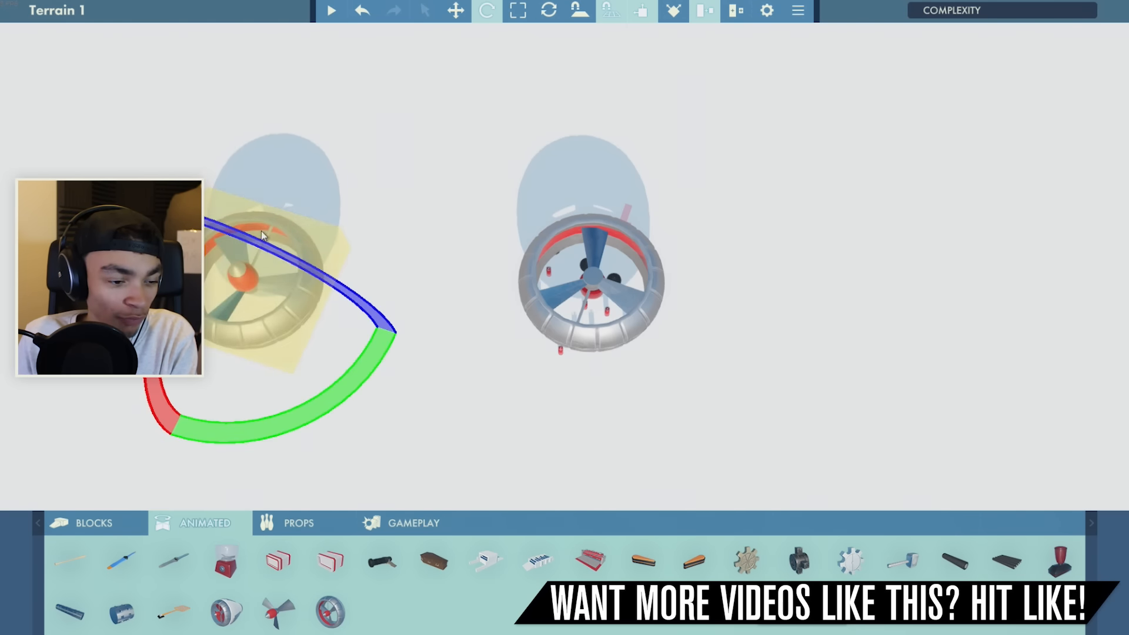
{"action": "left_click", "coordinate": [92, 522]}
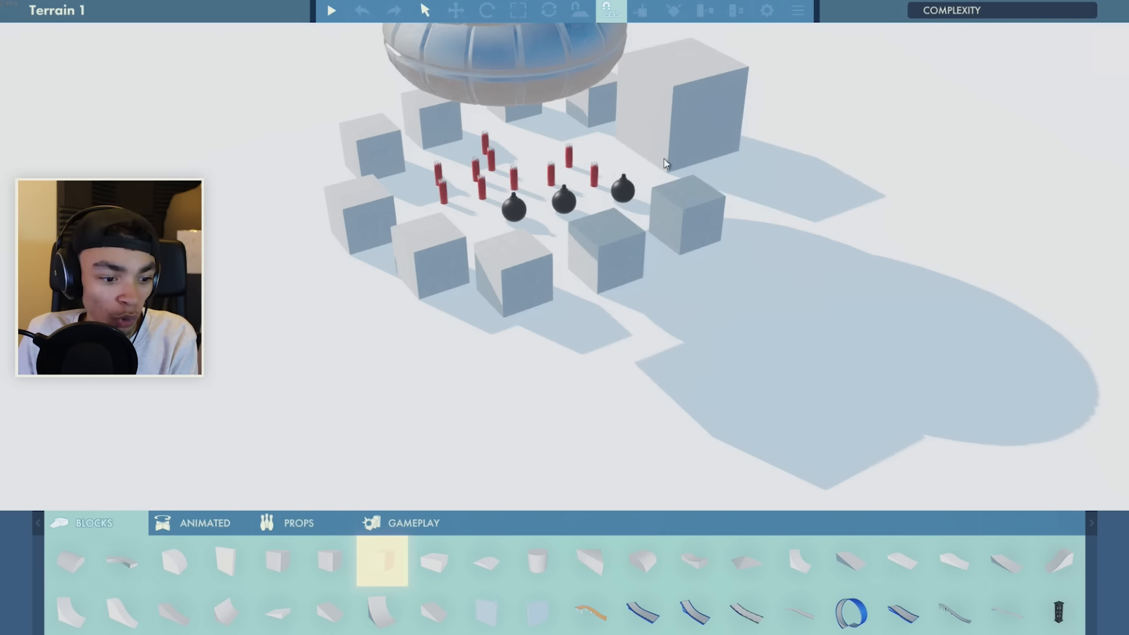
Place spiked crusher objects between the gas bottles and bombs.
{"action": "left_click", "coordinate": [331, 11]}
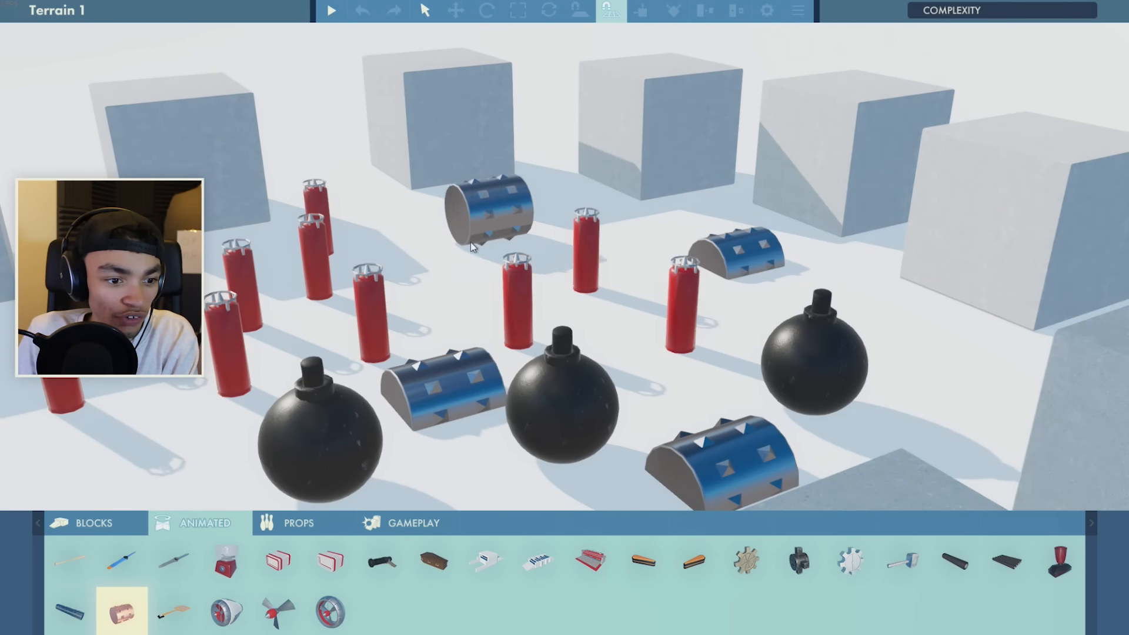
Place another crusher, play-test the level, then leave the paused test back to the editor.
{"action": "left_click", "coordinate": [489, 210]}
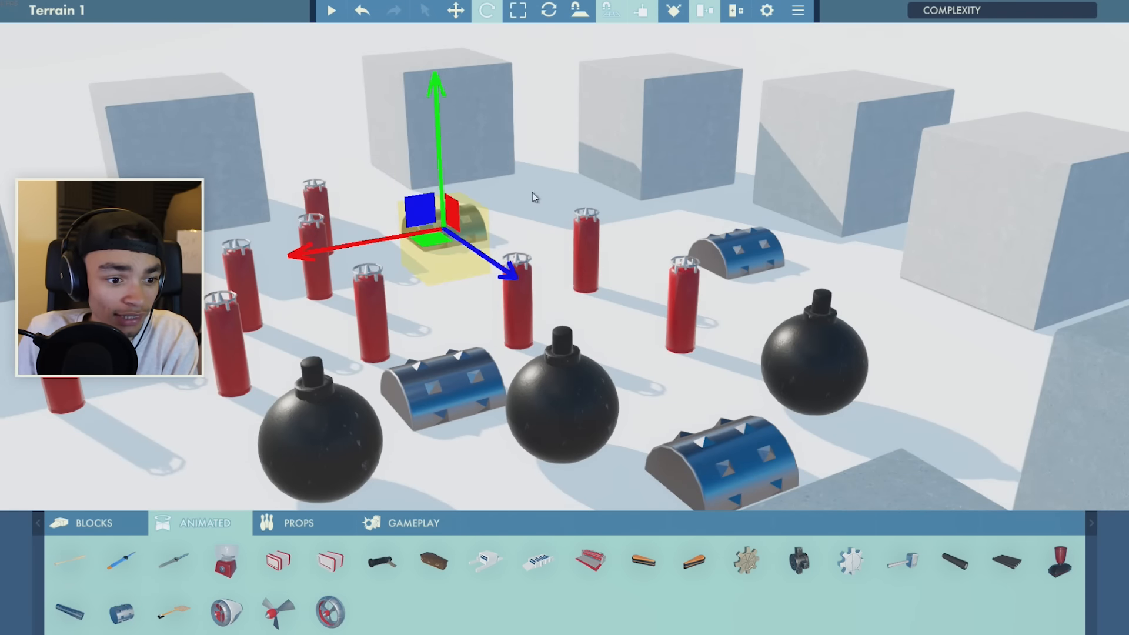
{"action": "left_click", "coordinate": [331, 11]}
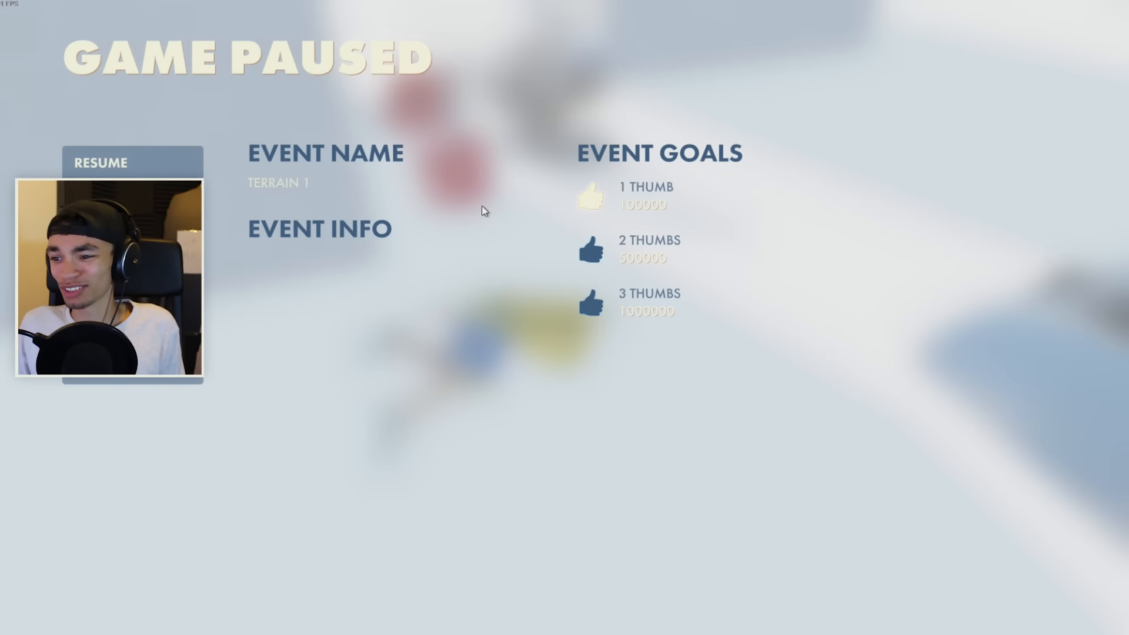
{"action": "left_click", "coordinate": [132, 162]}
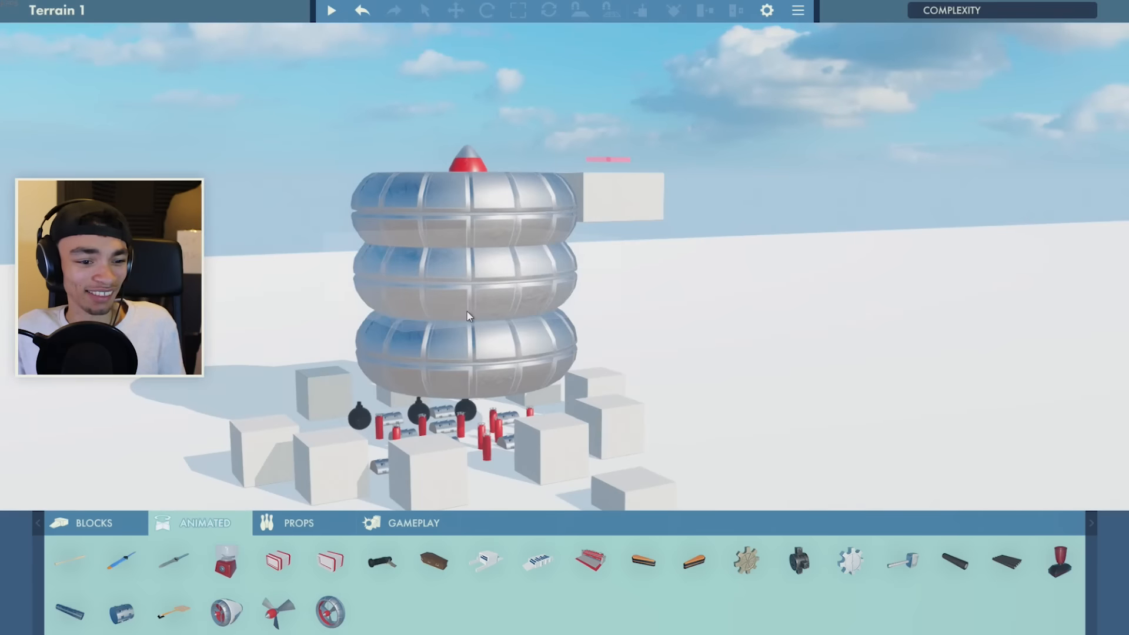